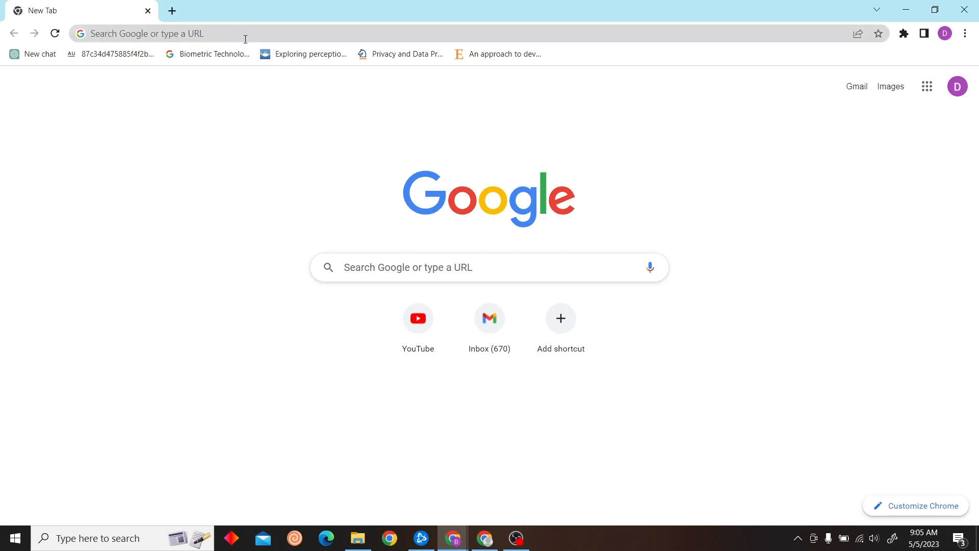
Navigate the browser to the Zapier dashboard via the address bar
text(zapier,)
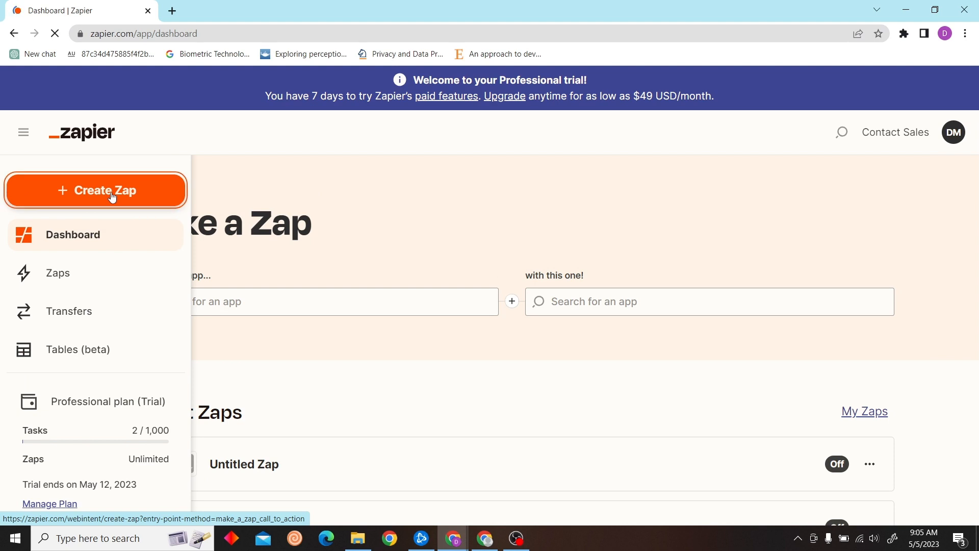
Create a new Zap with a Google Drive trigger whose event is New File in Folder
click(104, 190)
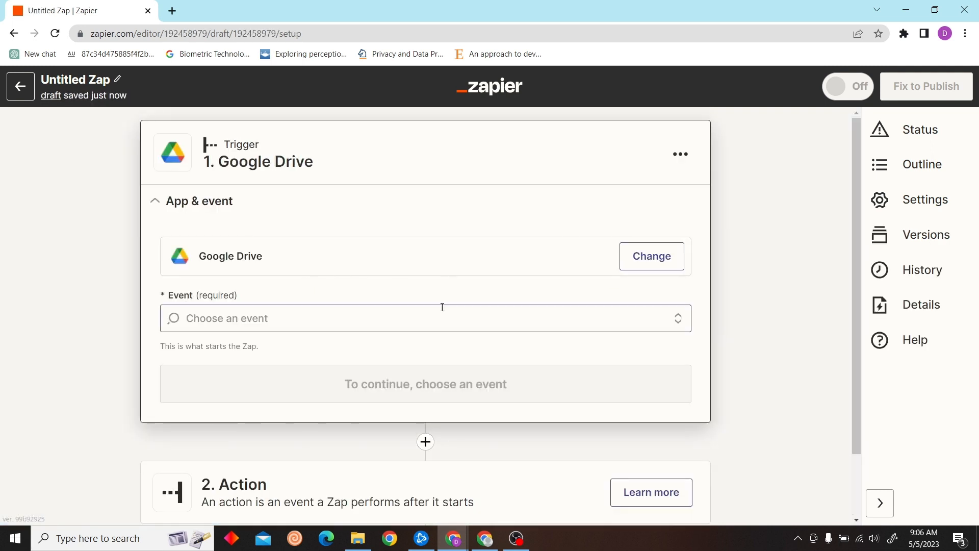
click(424, 318)
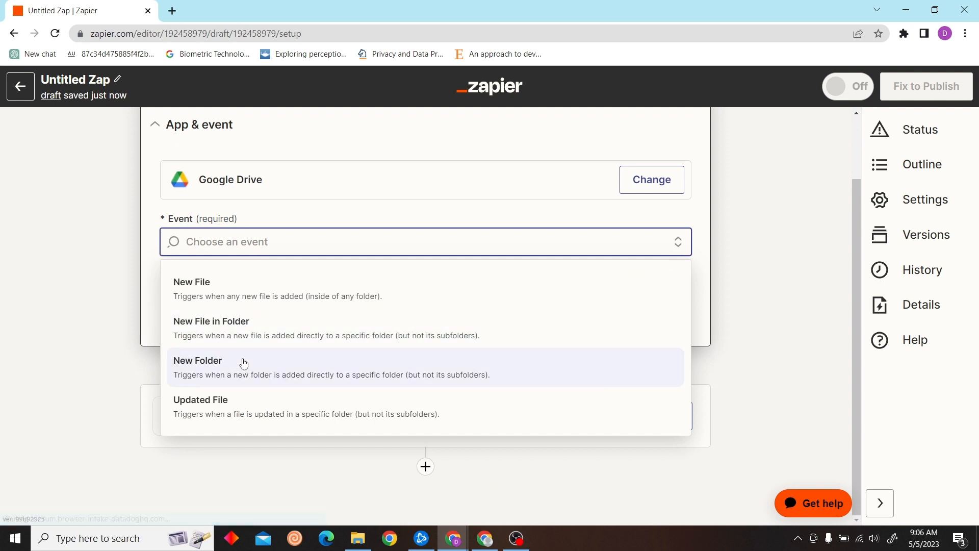
mouse_move(232, 328)
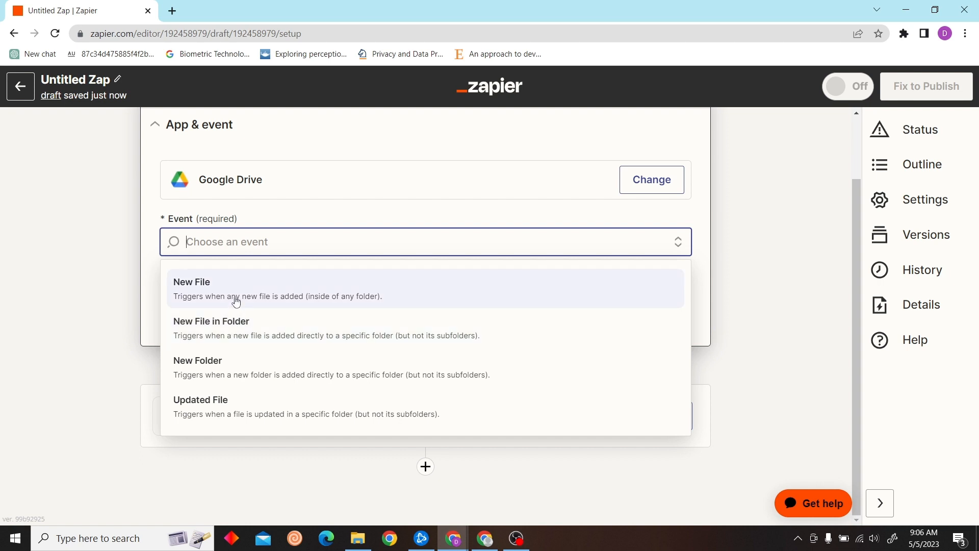
mouse_move(228, 329)
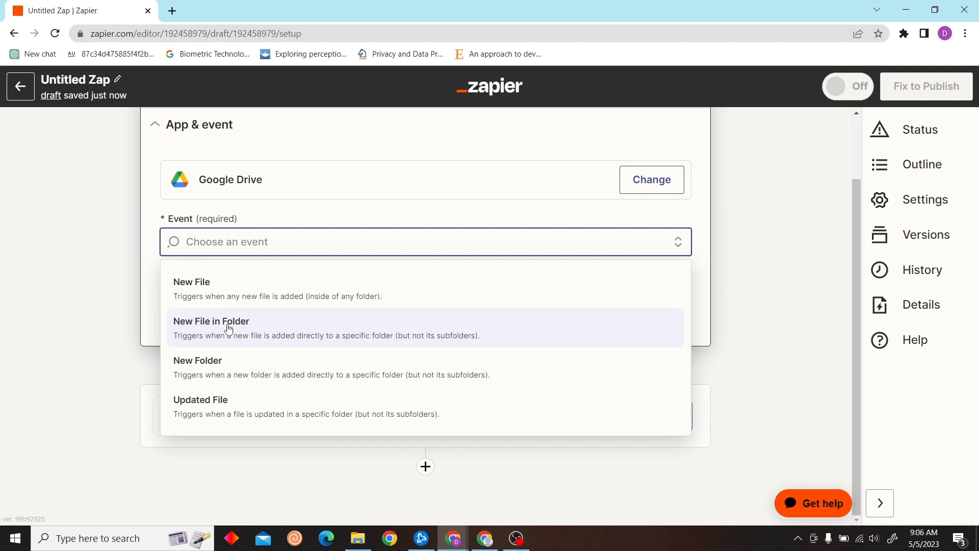
click(227, 326)
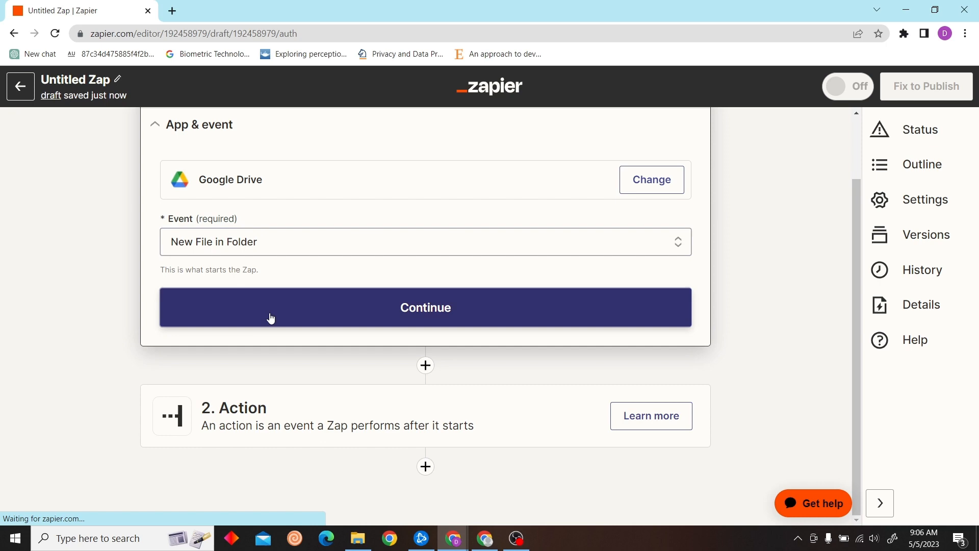
Set the trigger to watch the WEEK1_Jacob folder and run a successful trigger test
click(425, 307)
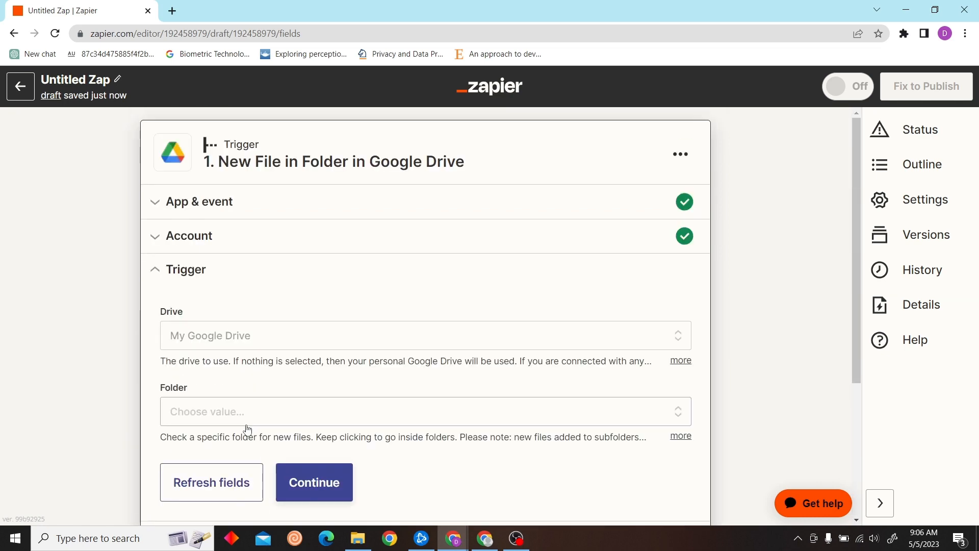
click(425, 413)
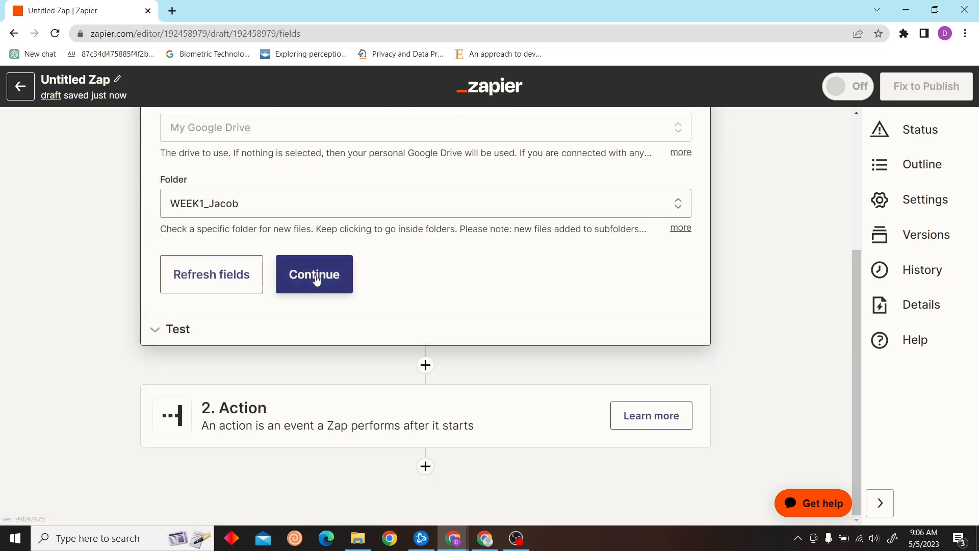
click(314, 273)
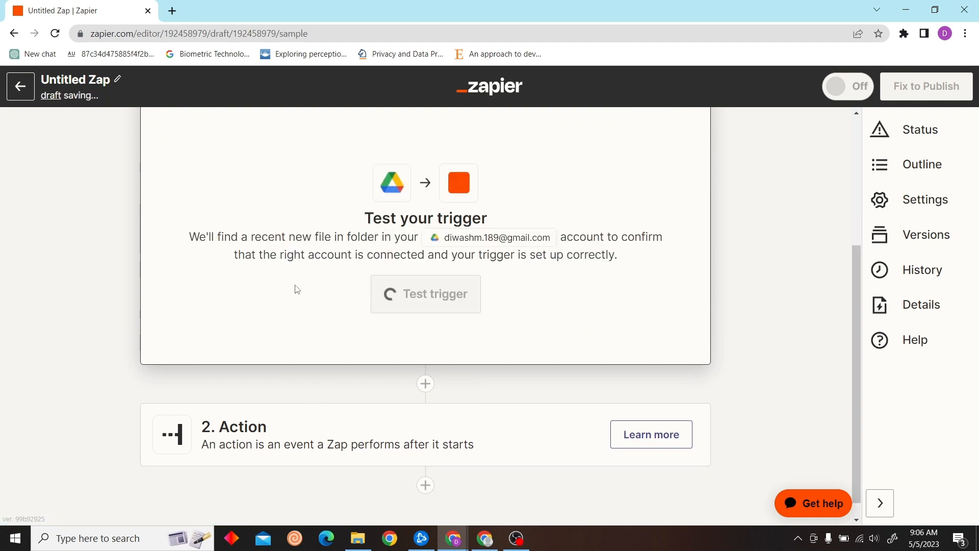
click(426, 294)
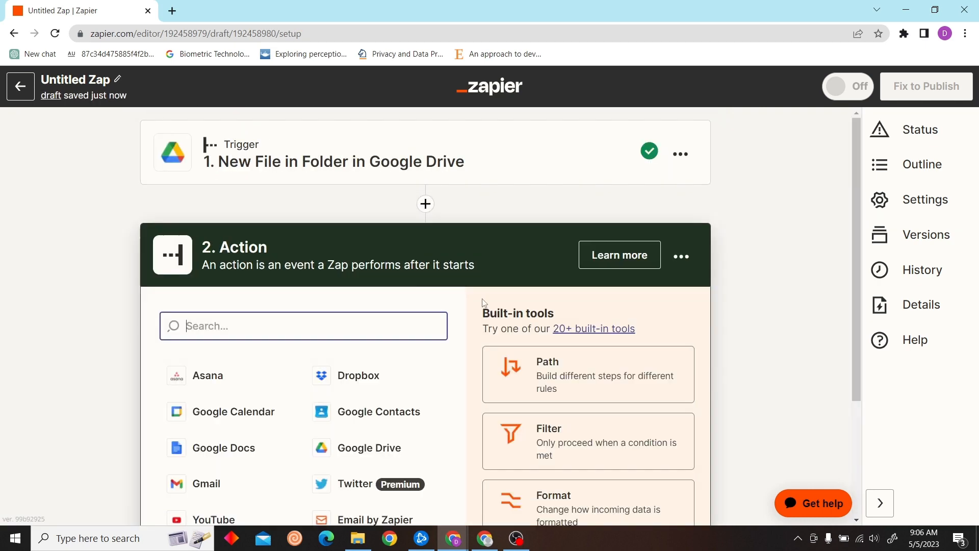
Add a YouTube Upload Video action and connect it to a YouTube account
text(yo)
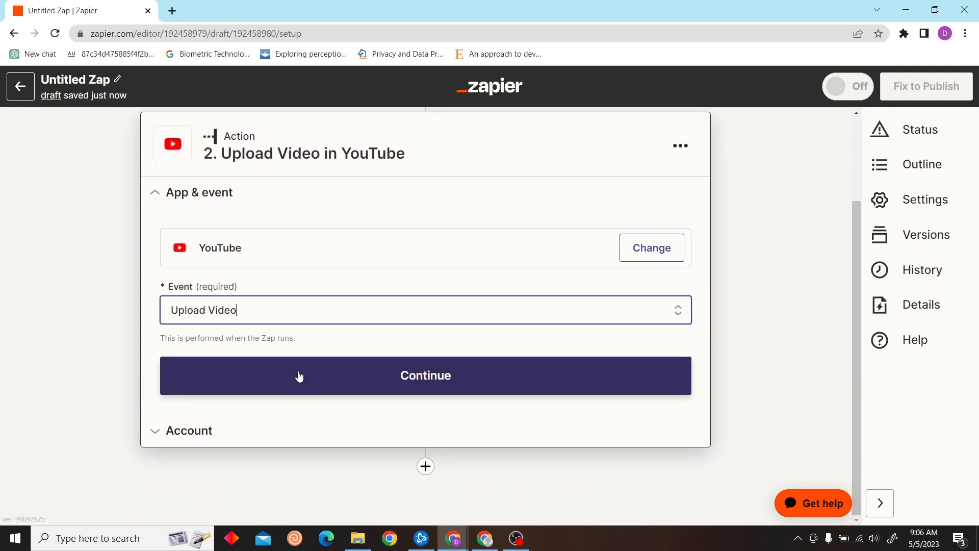
click(427, 376)
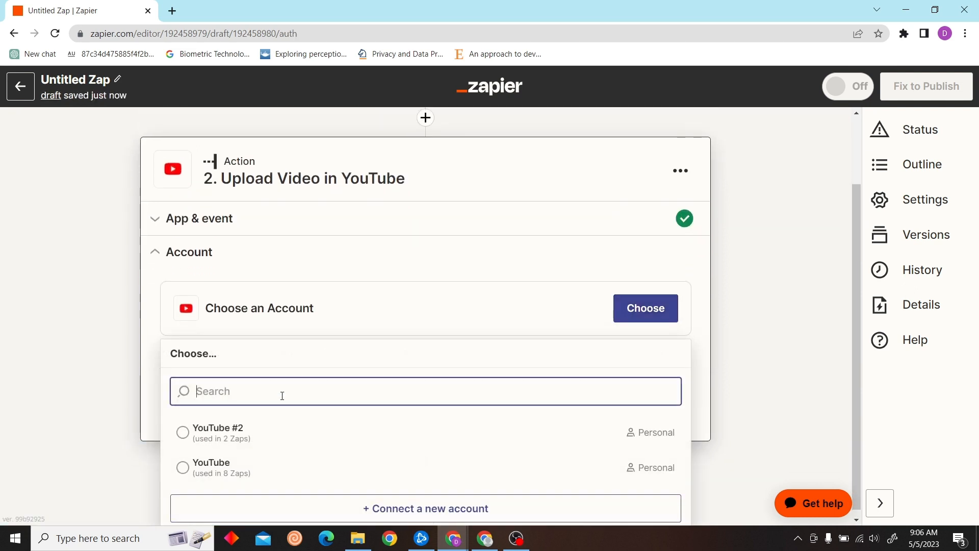
click(211, 467)
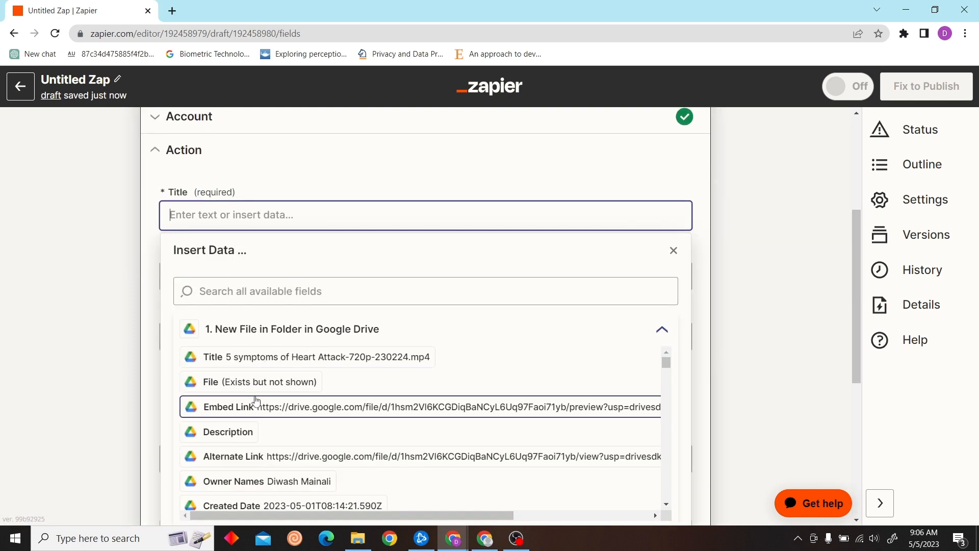
mouse_move(268, 408)
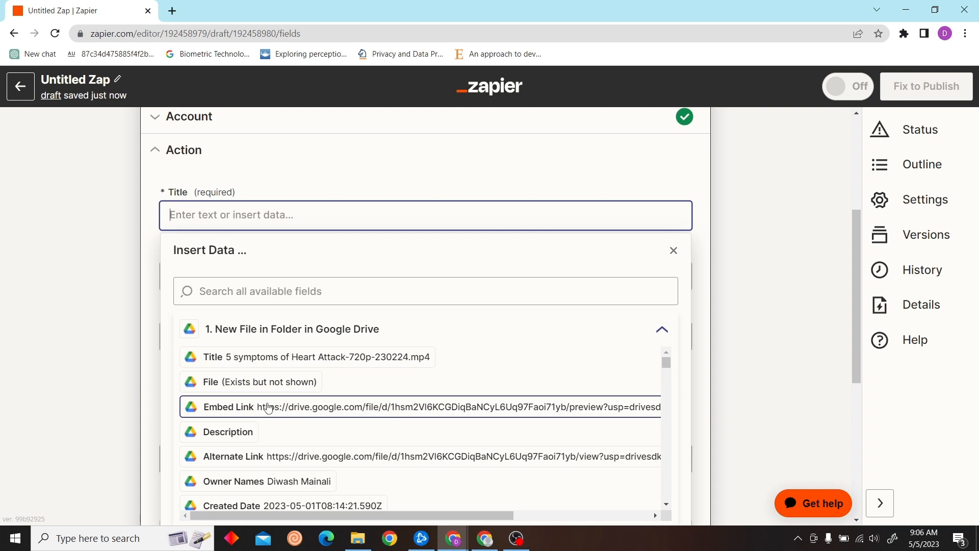
Map Drive file data into Title, Description and Video, and set Notify Subscribers to True
click(249, 381)
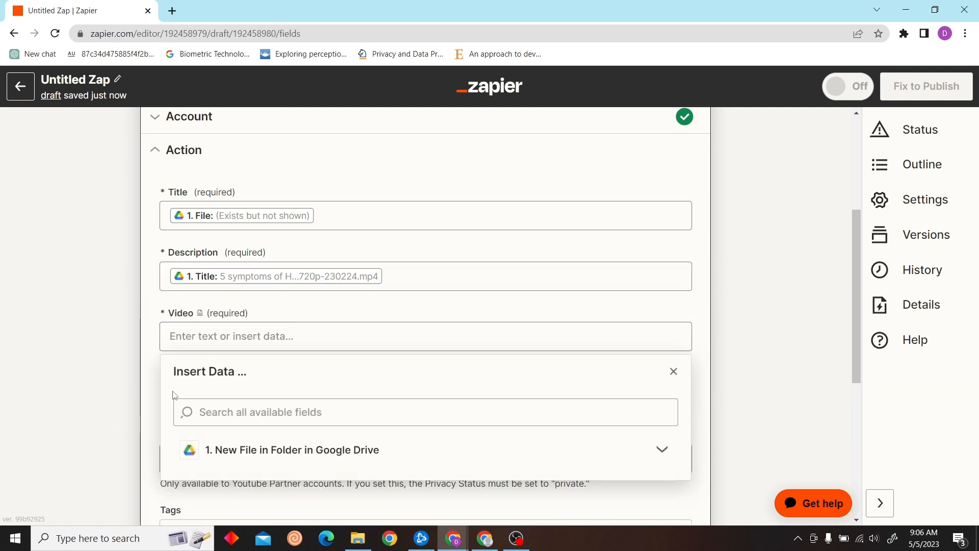
click(309, 450)
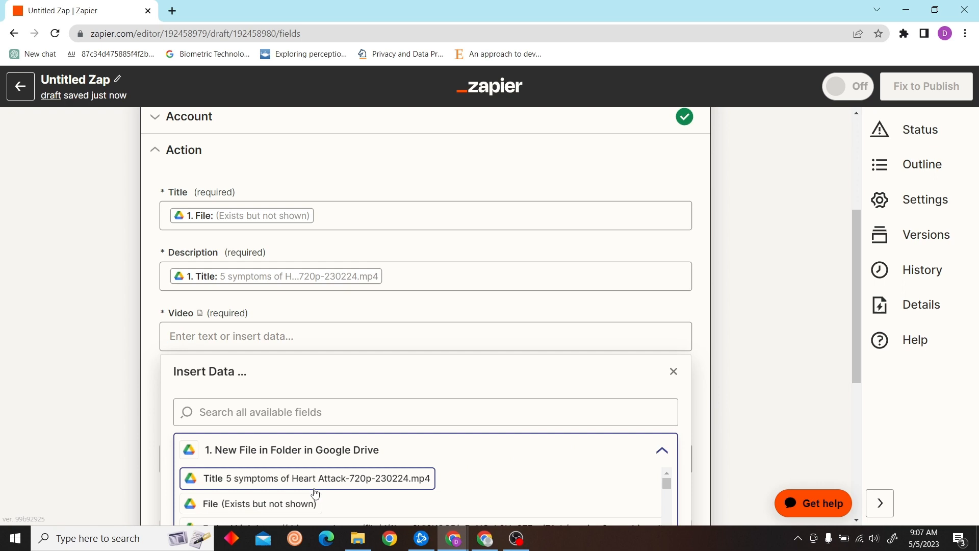
scroll(down, 3)
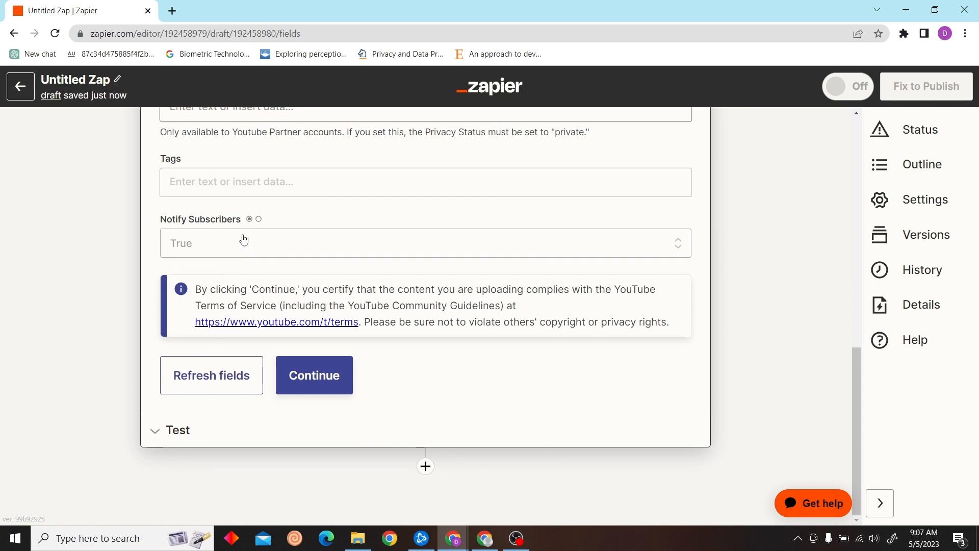
click(314, 376)
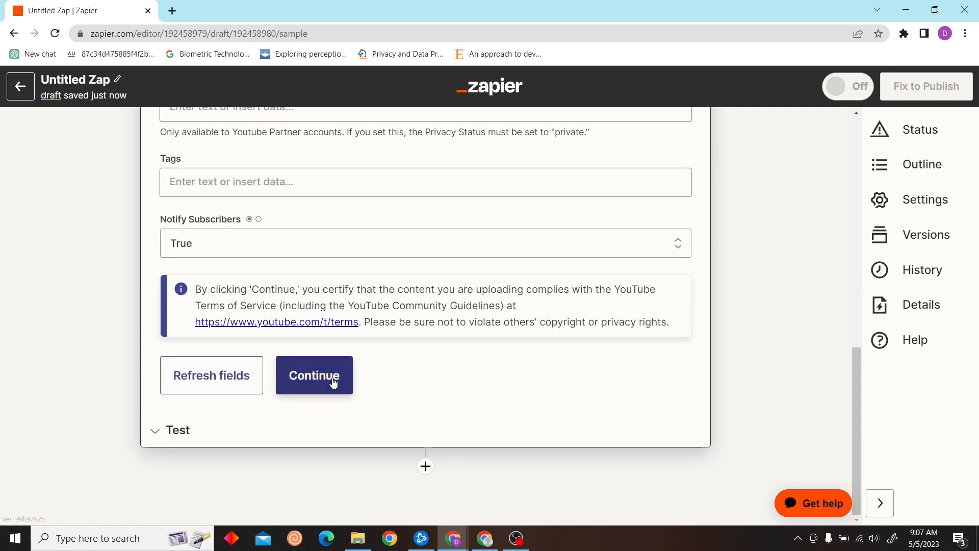
Run the Upload Video action test, returning a sample uploaded video before Publish
click(314, 376)
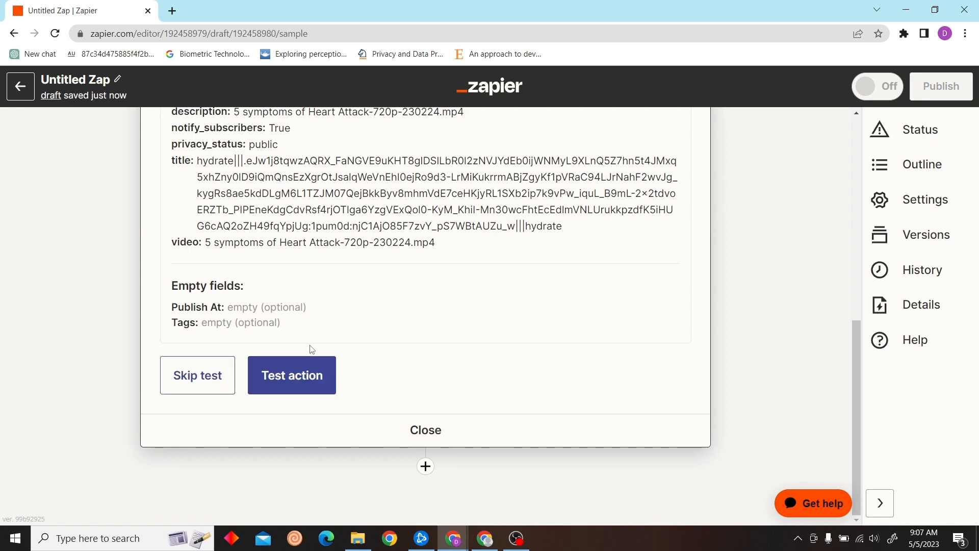
click(291, 376)
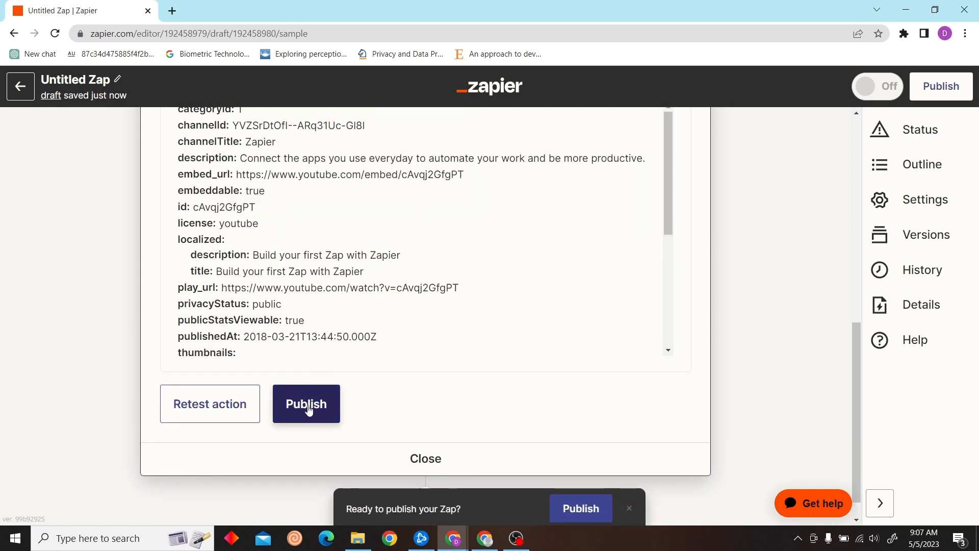